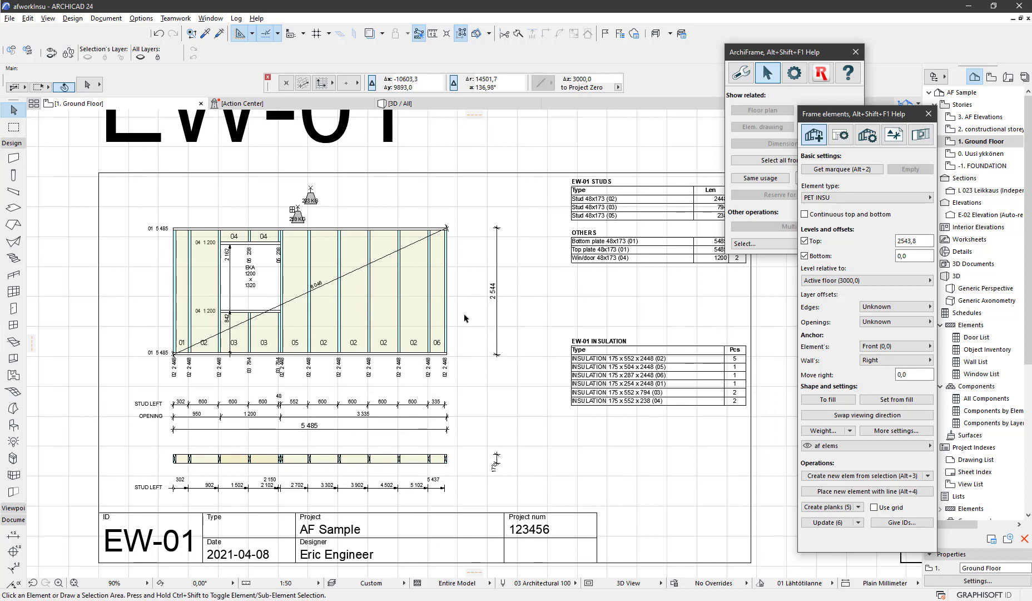
mouse_move(381, 341)
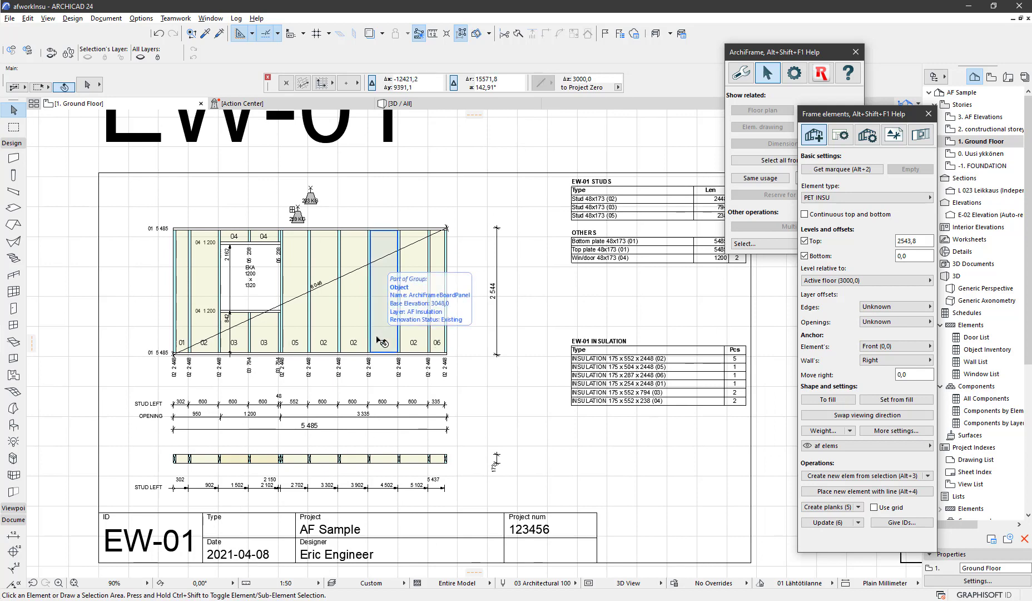
Set the EW-01 element's 'Update insulation automatically' to 0 and confirm.
left_click(399, 293)
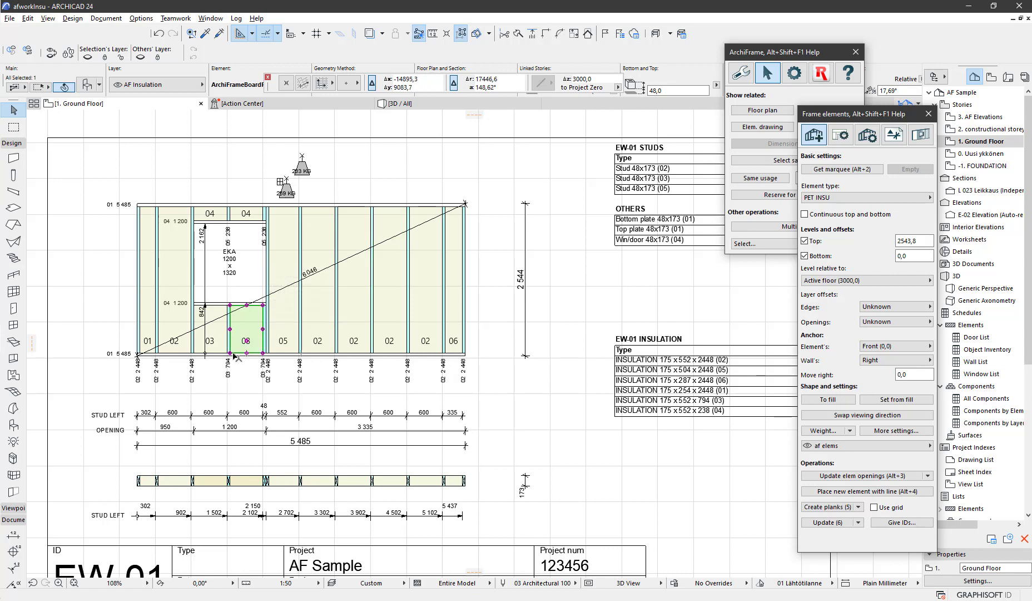
mouse_move(258, 247)
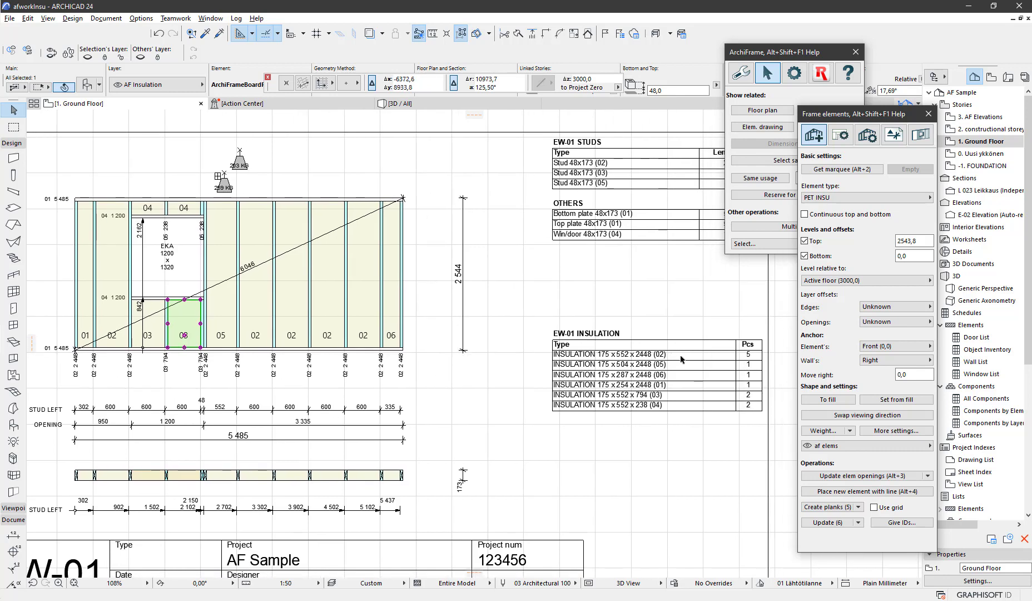
mouse_move(856, 400)
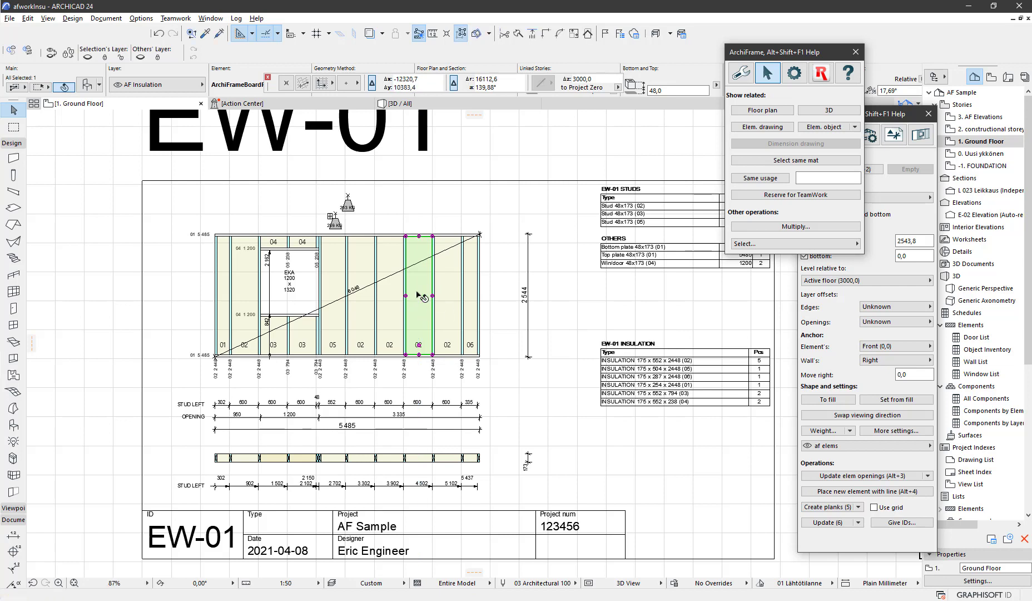
mouse_move(424, 272)
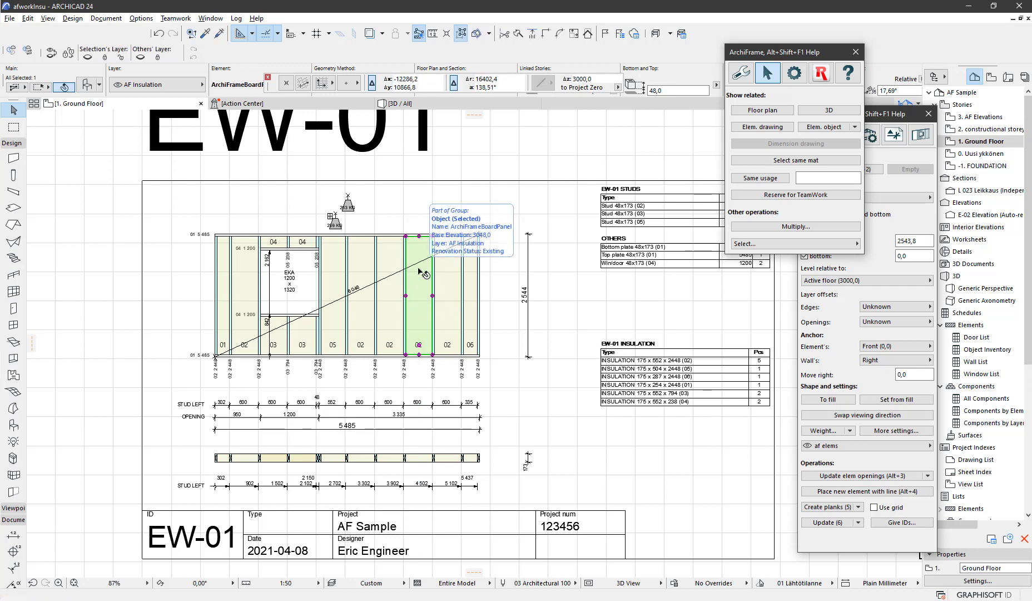
mouse_move(599, 288)
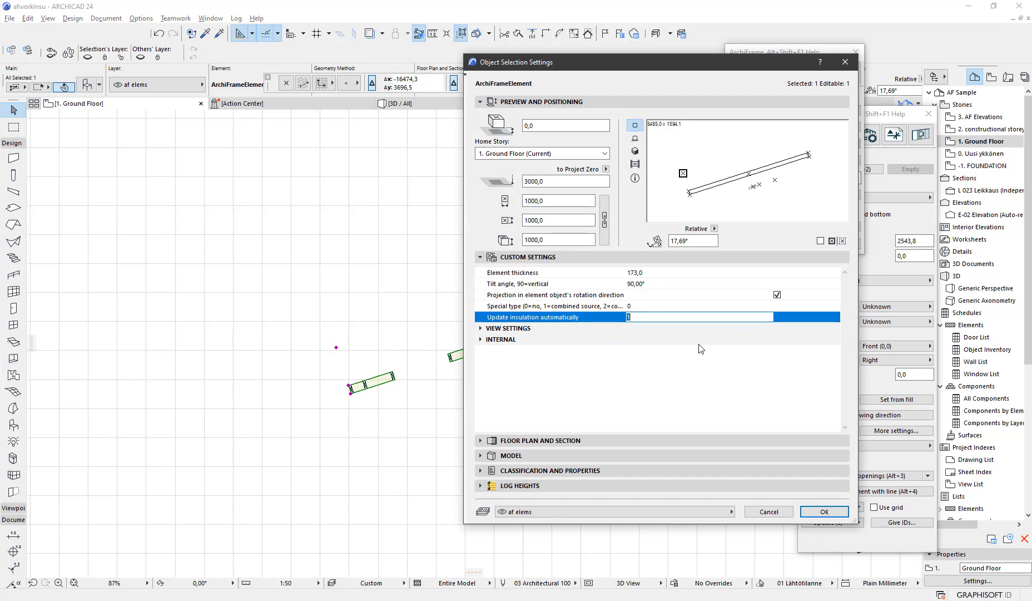
type("0")
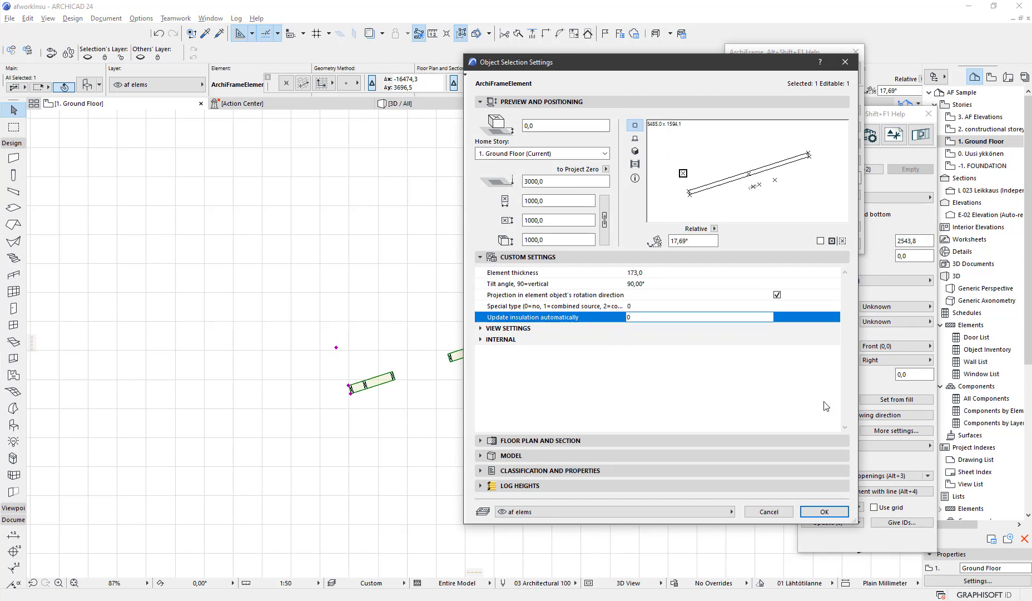
left_click(823, 511)
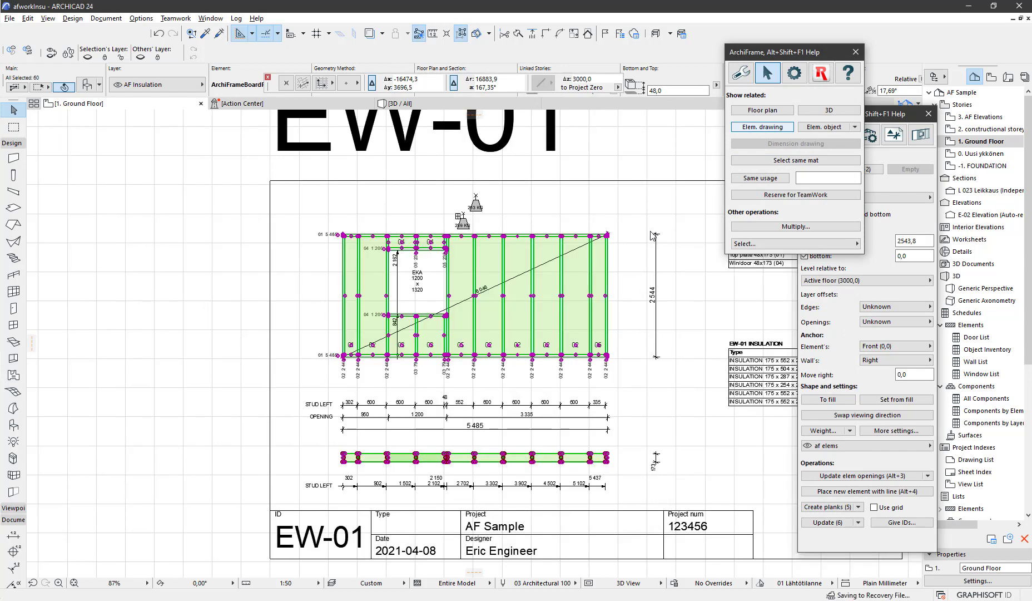
Select the ArchiFrameElement again and enter 1 for 'Update insulation automatically'.
left_click(546, 296)
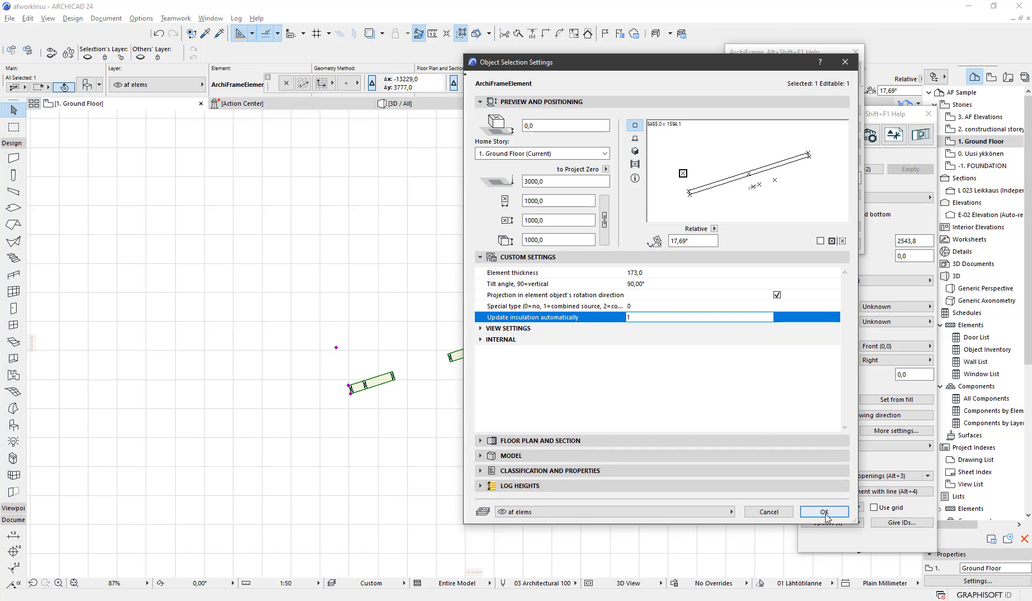
Confirm 'Update insulation automatically' = 1 in Object Selection Settings.
left_click(824, 511)
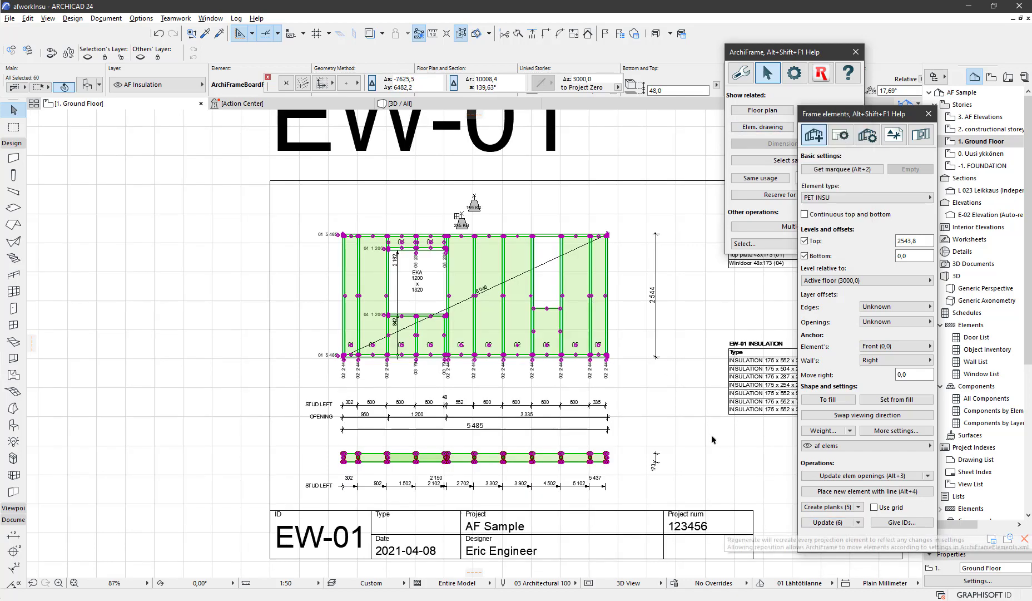
Select the small right-hand insulation panel and run Update to regenerate the insulation.
left_click(544, 345)
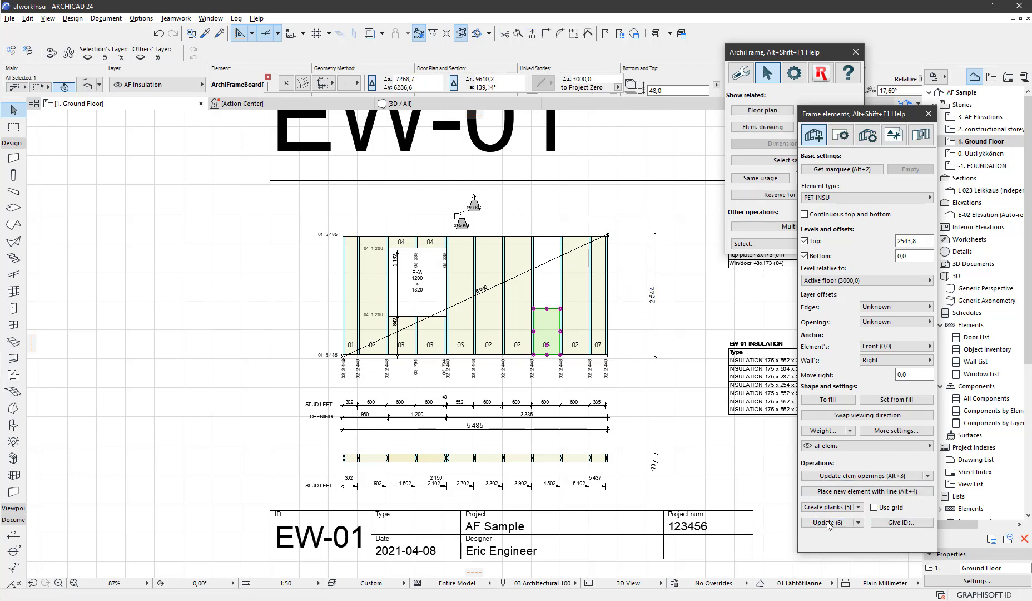
left_click(829, 522)
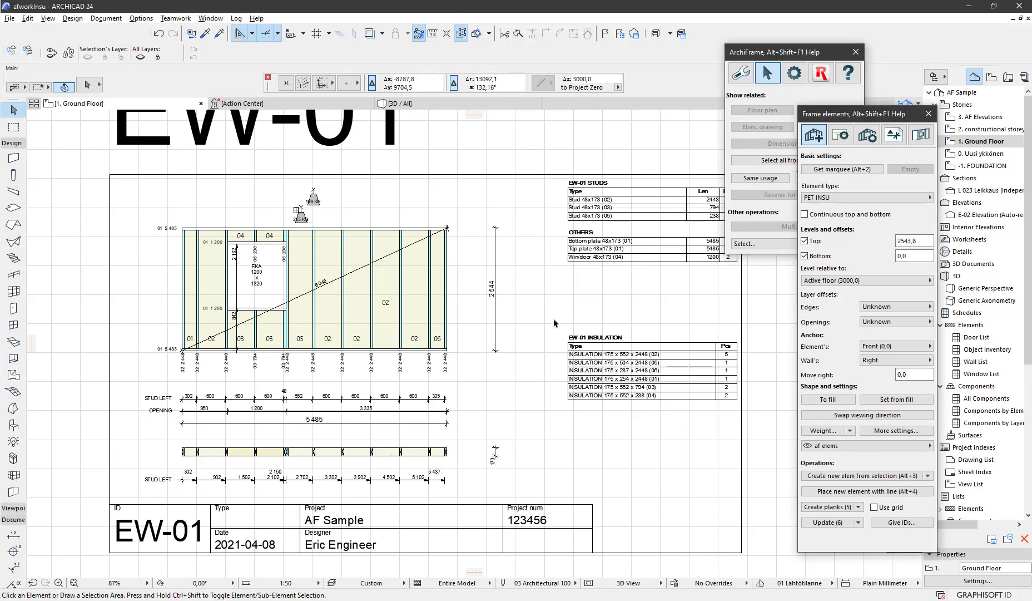
mouse_move(377, 288)
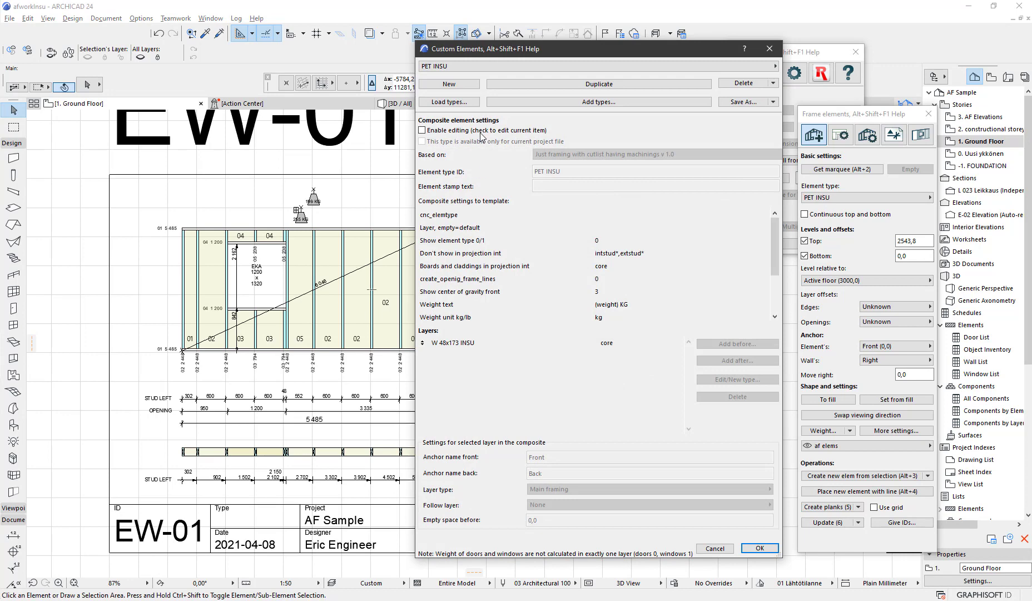
Enable editing for the PET INSU custom element type, with insu_create_cutlist at 1,00.
left_click(422, 129)
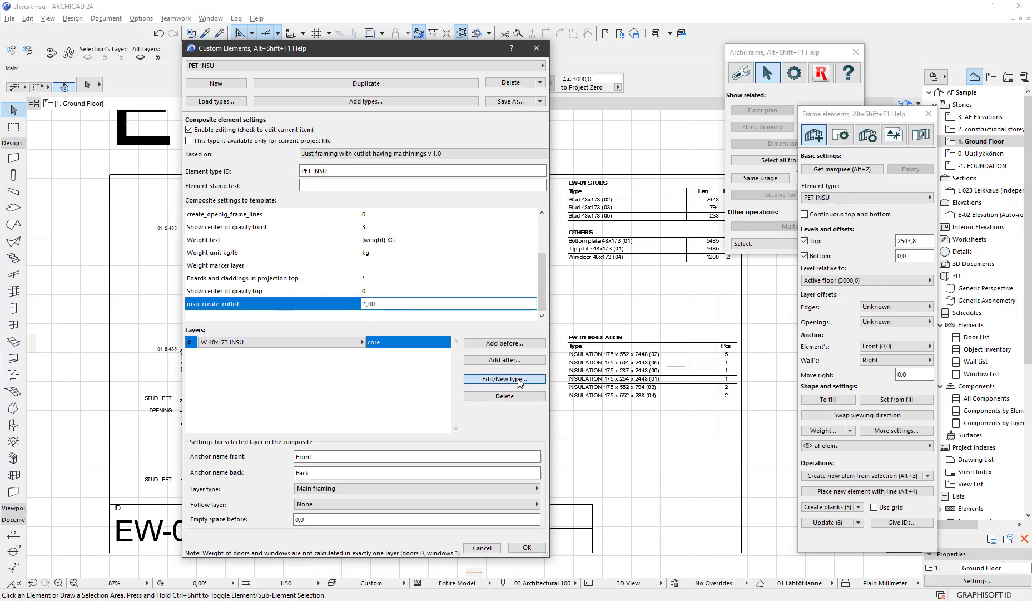
Set insu_create and insu_explode to 1 for layer W 48x173 INSU and confirm.
left_click(505, 378)
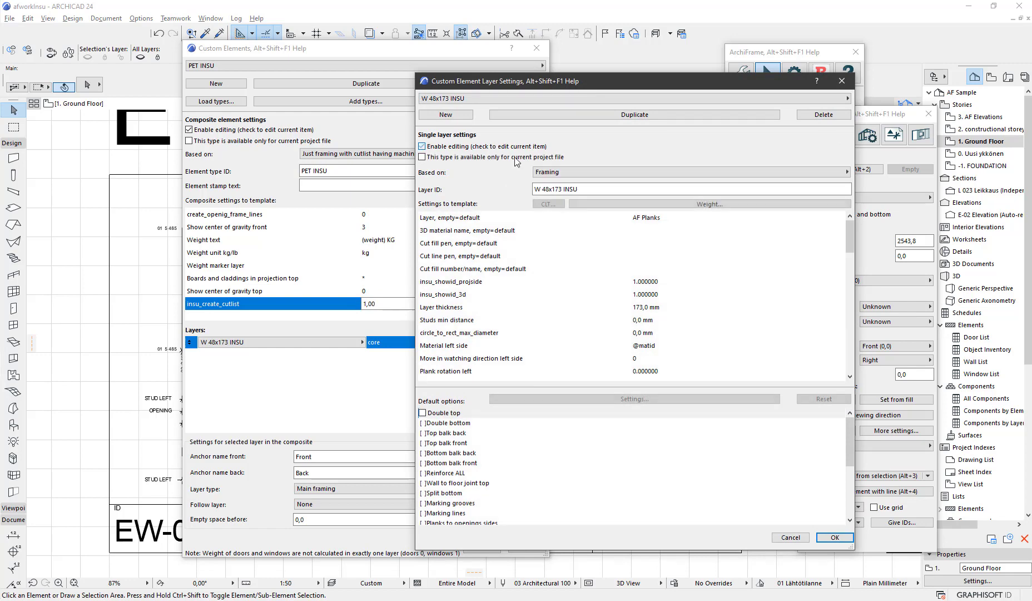
scroll("down", 3)
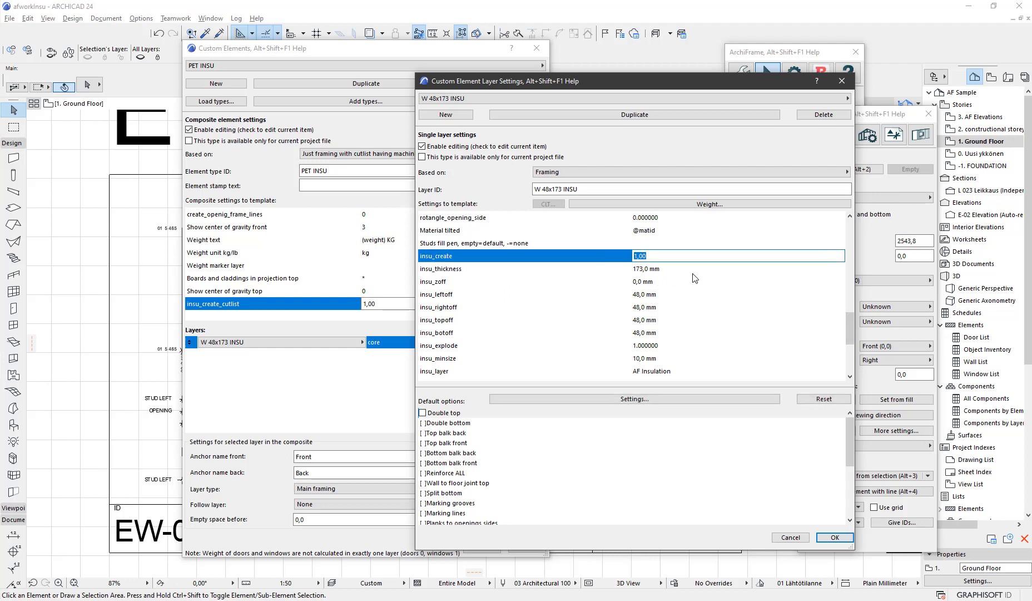
mouse_move(846, 322)
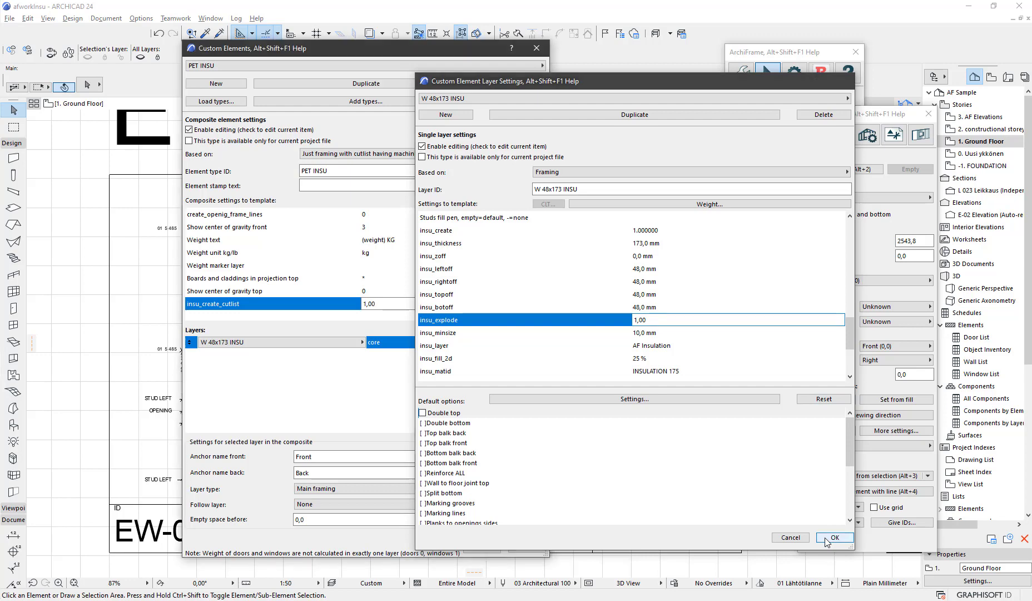
left_click(834, 537)
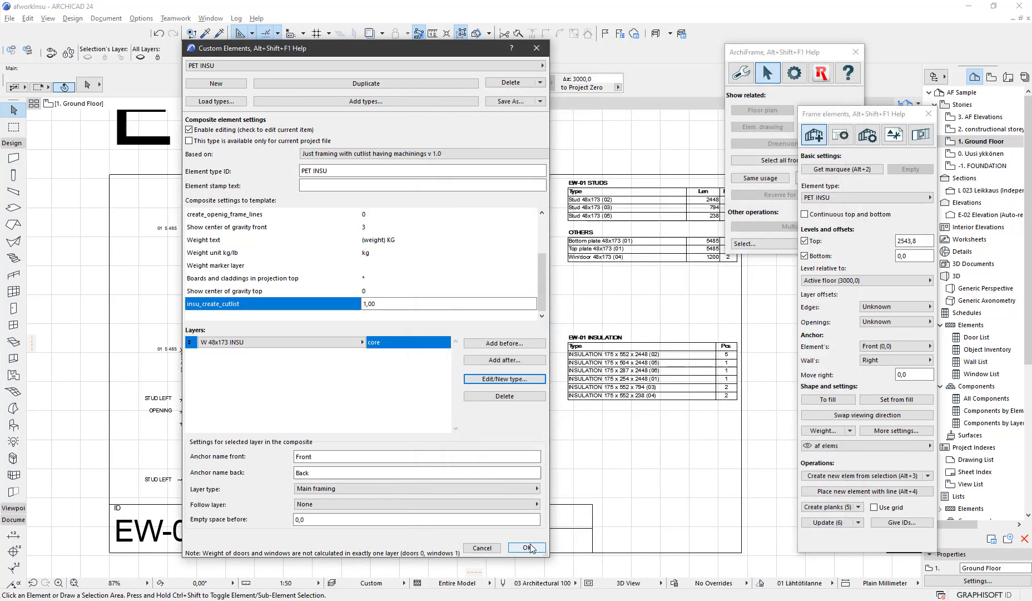